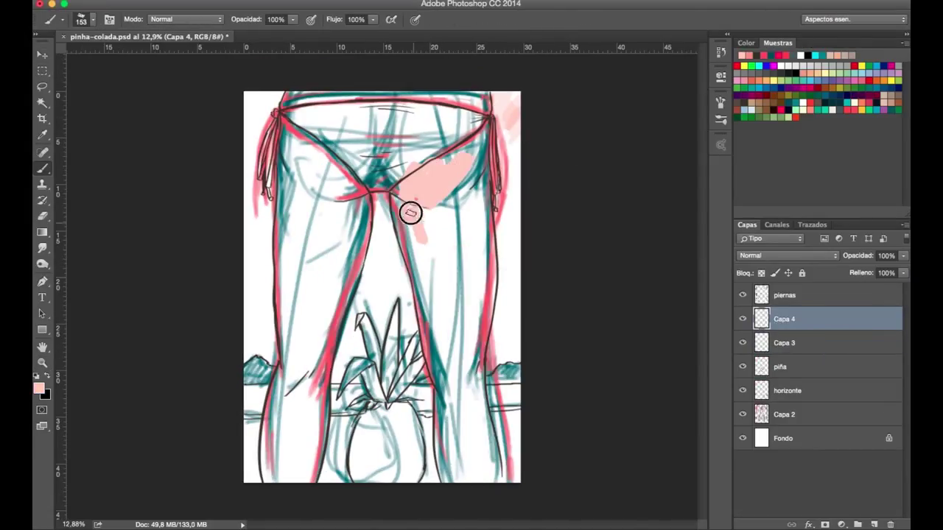
# Brush flat pink skin over both legs on Capa 4, then add a new layer
pyautogui.moveTo(410, 213); pyautogui.dragTo(470, 169)
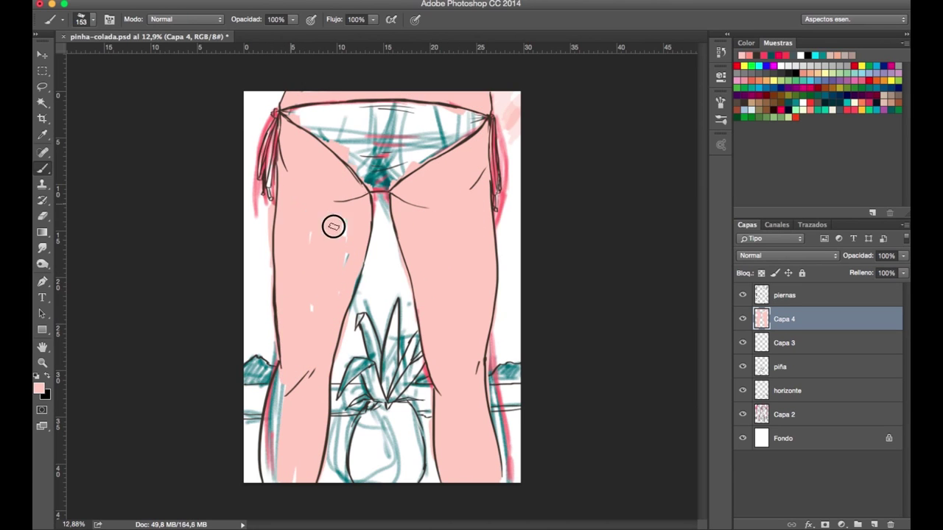
pyautogui.click(785, 295)
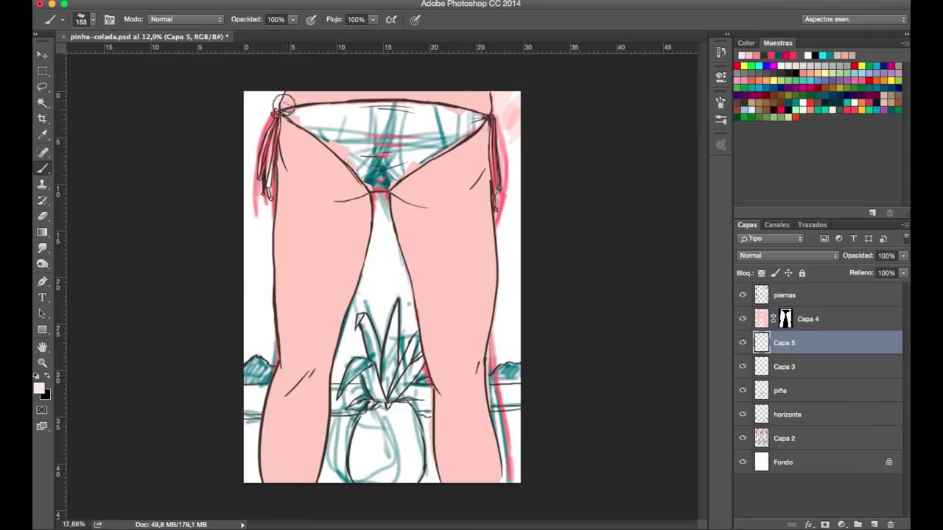
# Erase the leg edges at 40% opacity, select Capa 4 and pick a deeper pink
pyautogui.moveTo(784, 342); pyautogui.dragTo(784, 313)
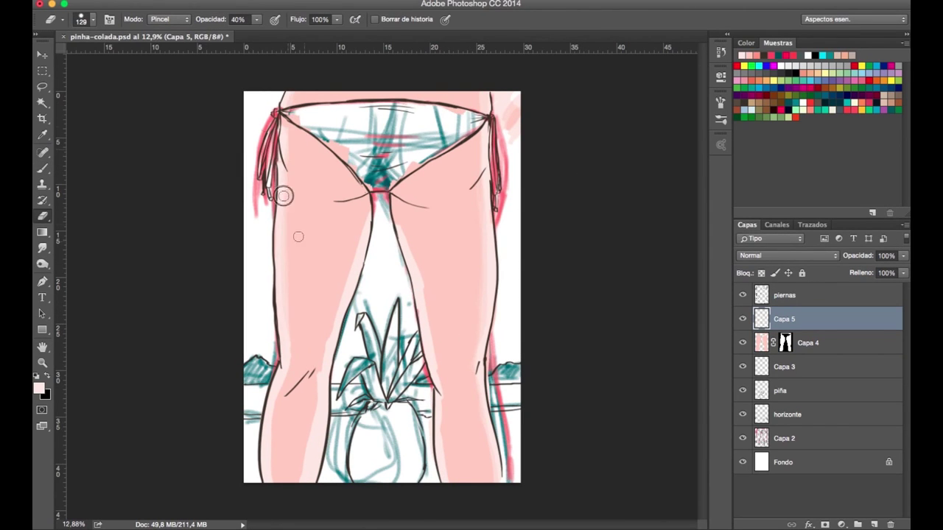
pyautogui.click(807, 342)
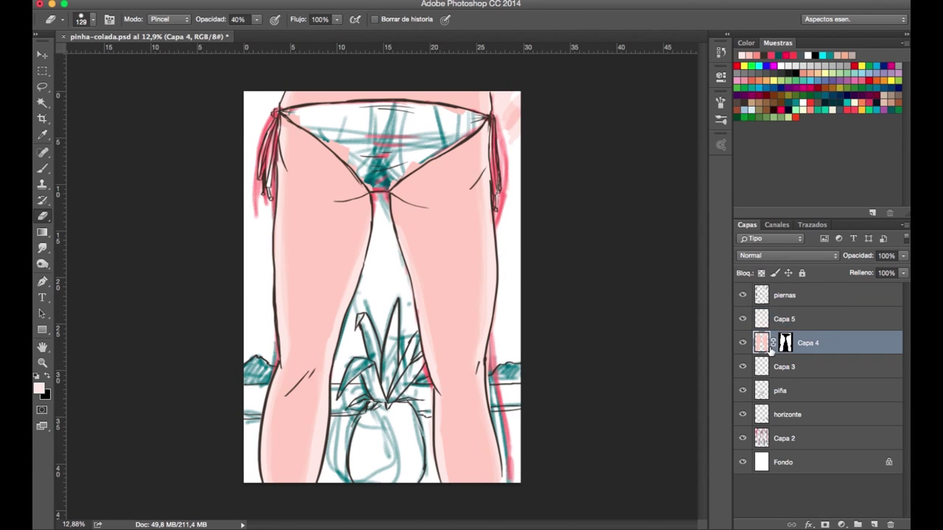
pyautogui.click(803, 366)
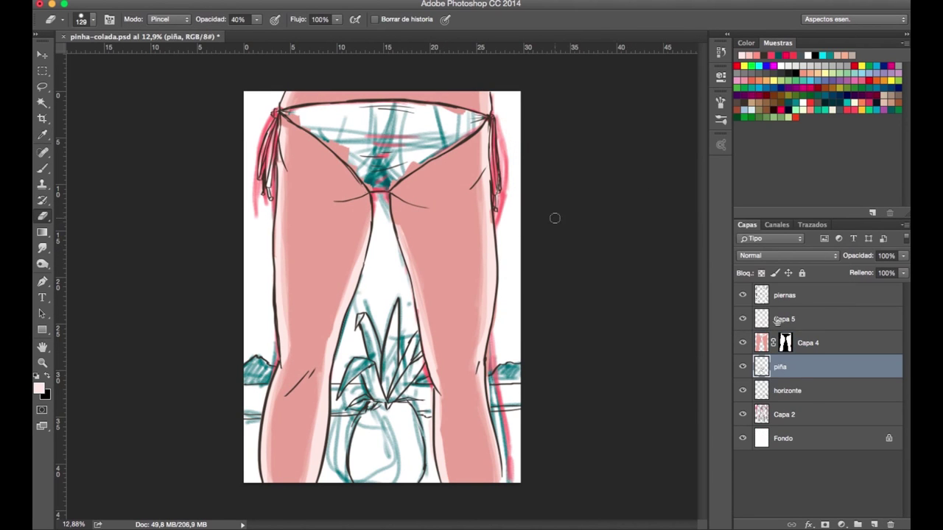
pyautogui.click(38, 389)
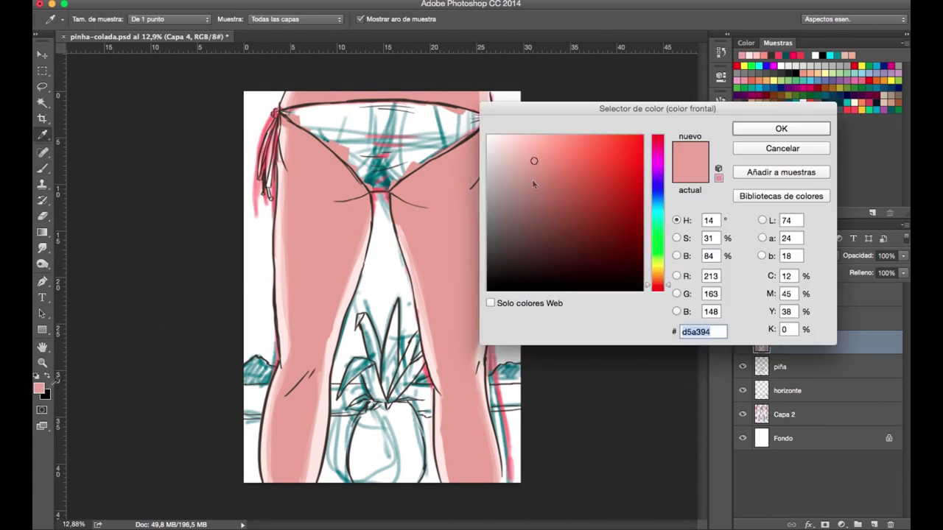
# Confirm the deeper pink and softly shade the inner thighs and knees at 20% opacity
pyautogui.click(780, 129)
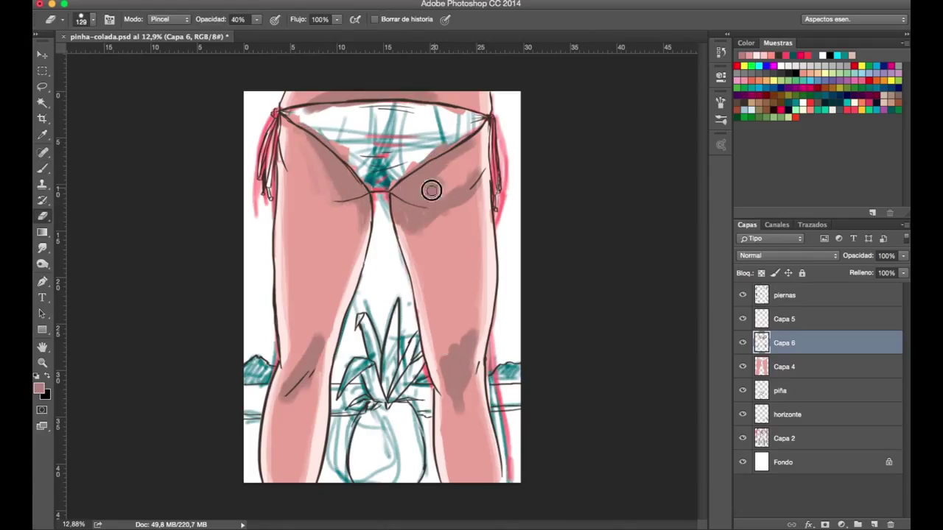
pyautogui.rightClick(431, 191)
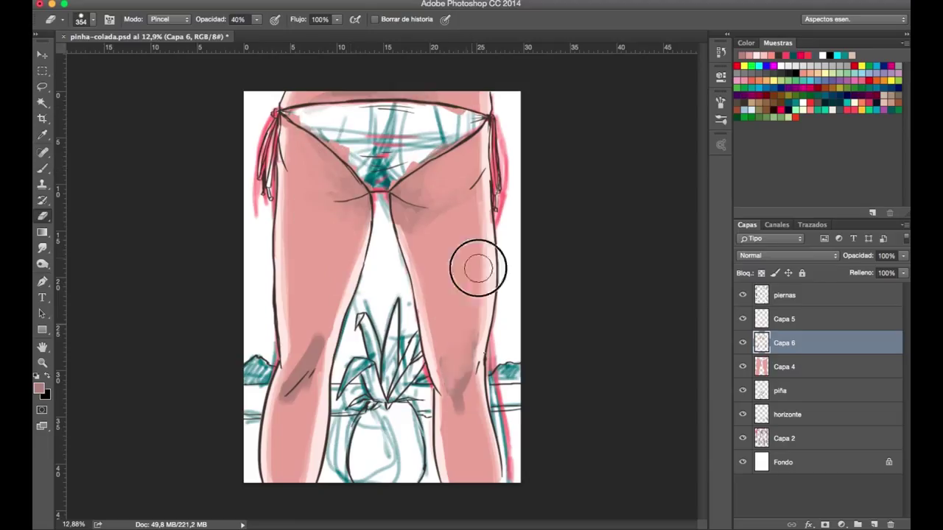
pyautogui.click(245, 19)
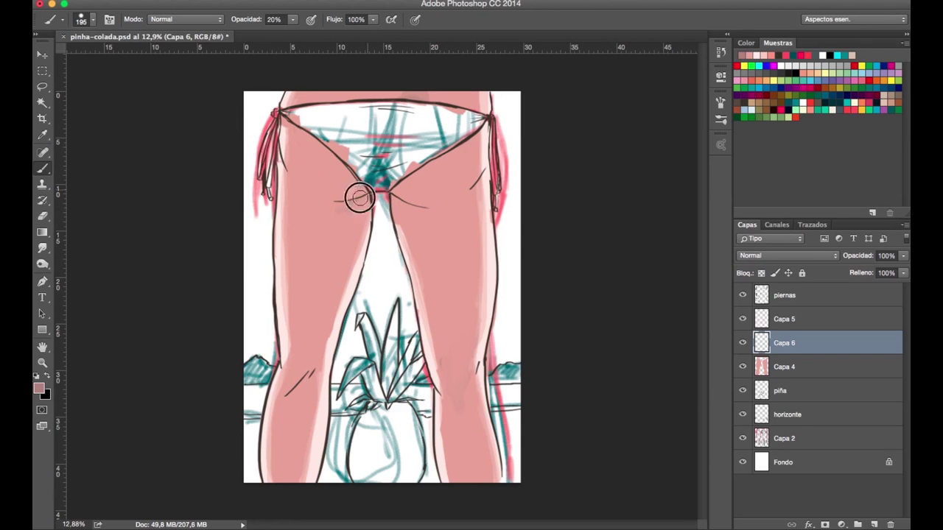
# Brush green leaves and a pale yellow scaled body onto the pineapple layers
pyautogui.moveTo(361, 197); pyautogui.dragTo(302, 136)
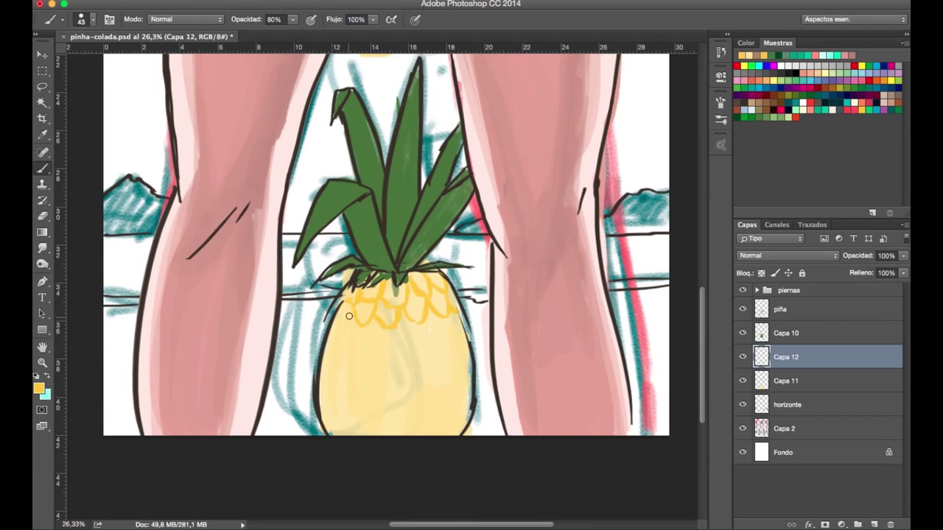
# Paint the pineapple body golden yellow #f1c727 and outline its scales in brown
pyautogui.moveTo(349, 317); pyautogui.dragTo(446, 369)
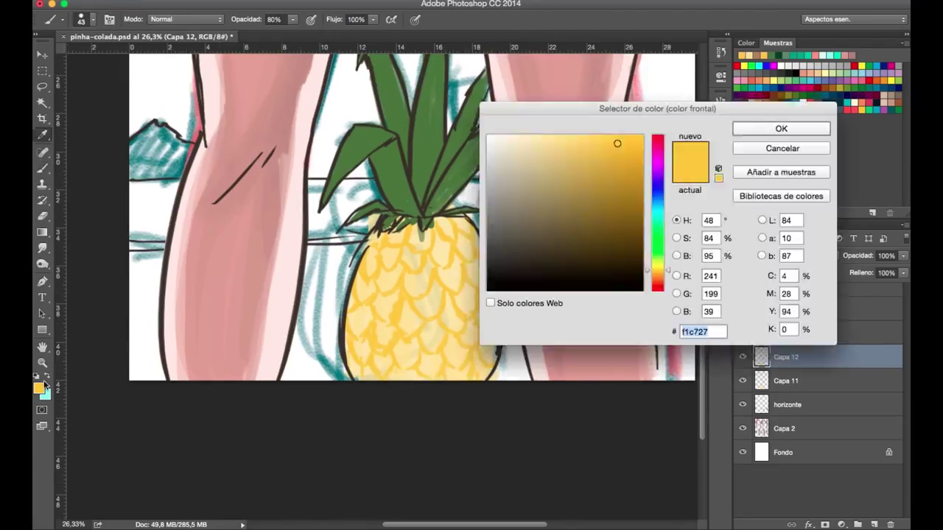
pyautogui.click(781, 128)
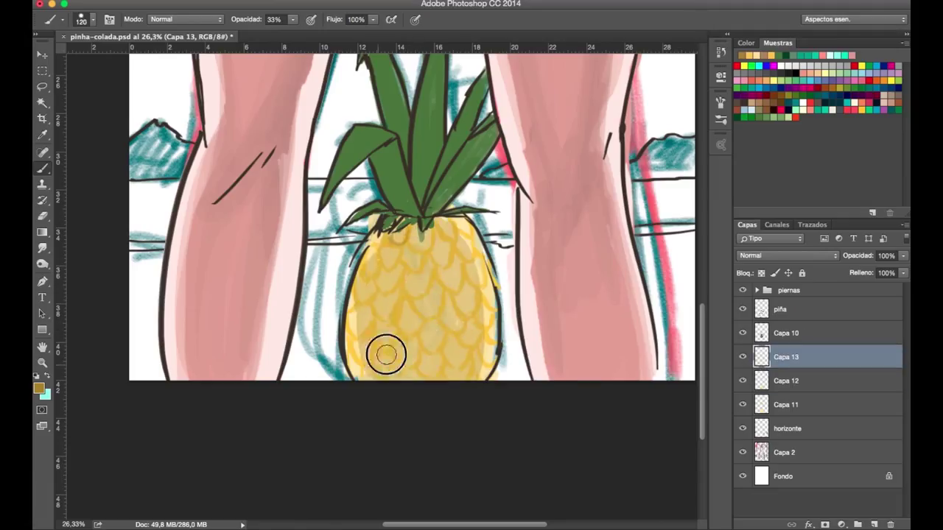
pyautogui.moveTo(387, 354); pyautogui.dragTo(456, 298)
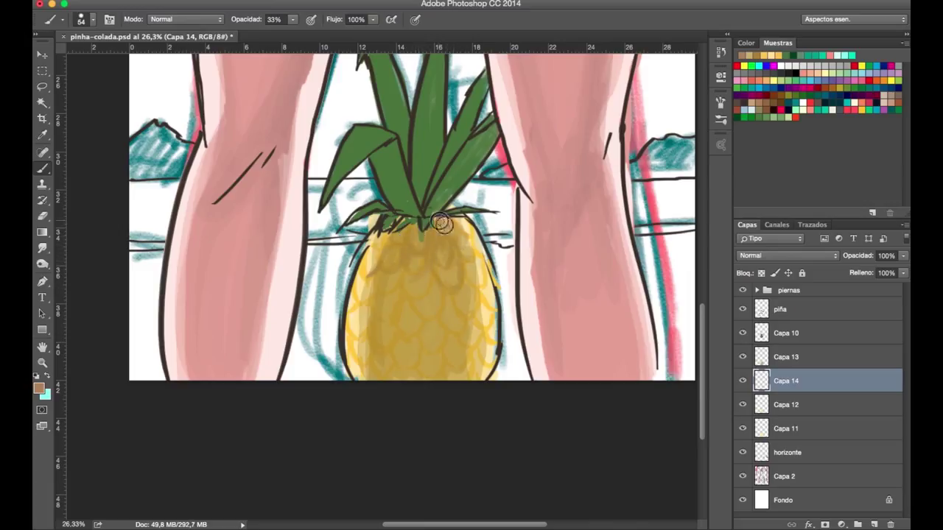
pyautogui.moveTo(442, 225); pyautogui.dragTo(413, 335)
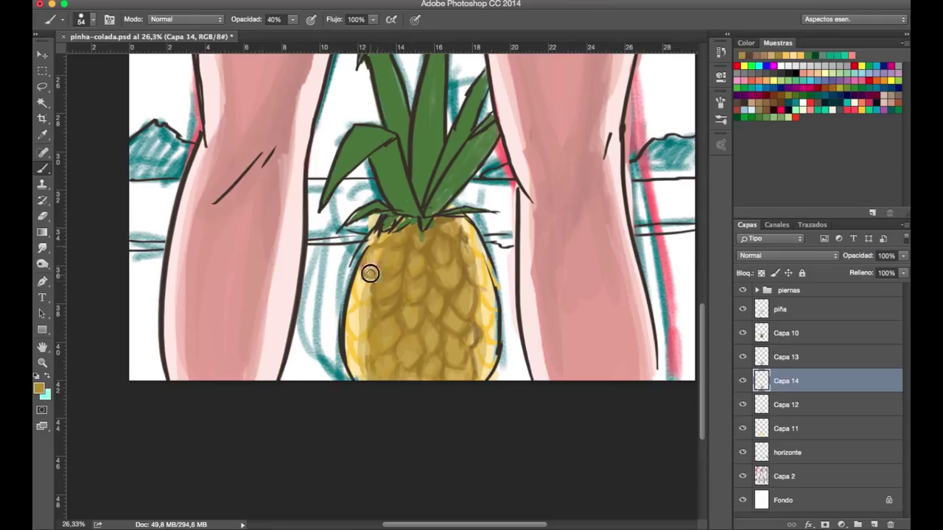
# Paint darker brown shading over the pineapple scales on Capa 15 at 30% opacity
pyautogui.moveTo(370, 274); pyautogui.dragTo(464, 215)
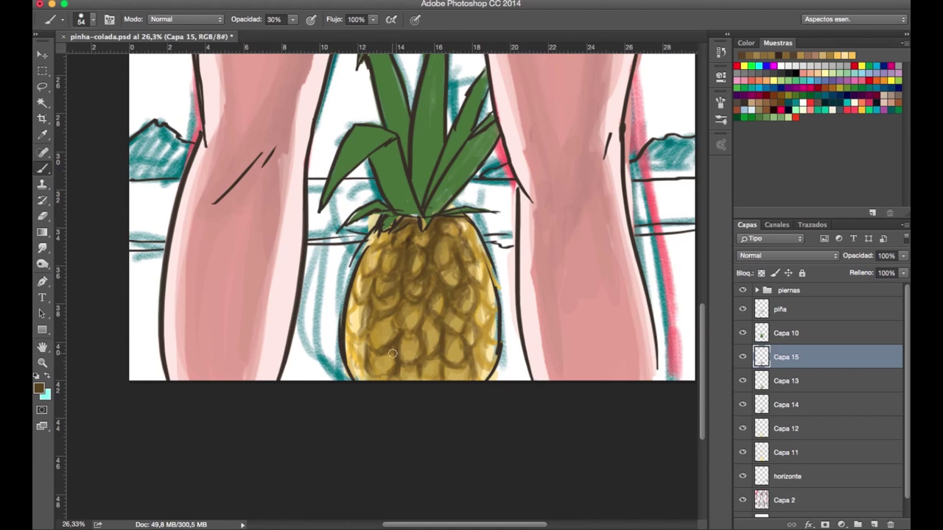
# Paint the bikini green with a brownish mottled texture and yellow strokes above the pineapple
pyautogui.click(785, 452)
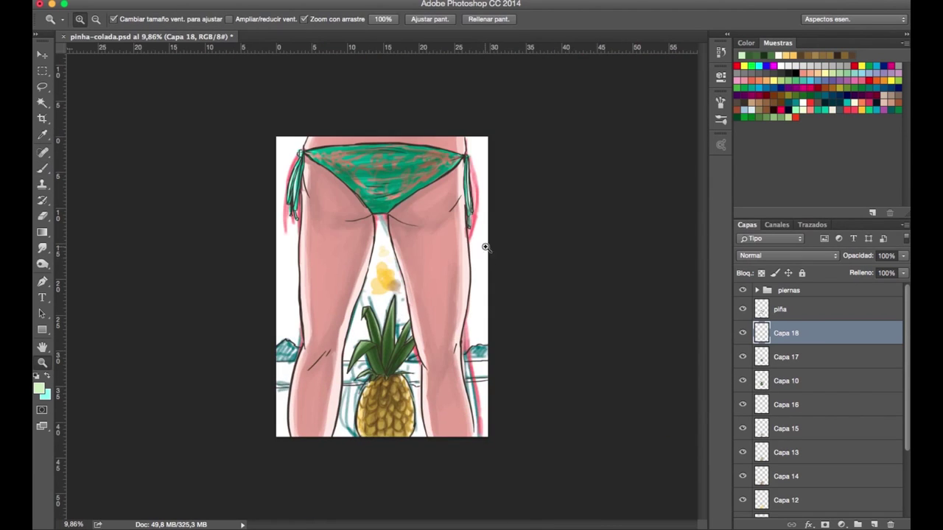
# Erase stray yellow marks on Capa 14 and paint turquoise sea, hills and sand
pyautogui.click(786, 476)
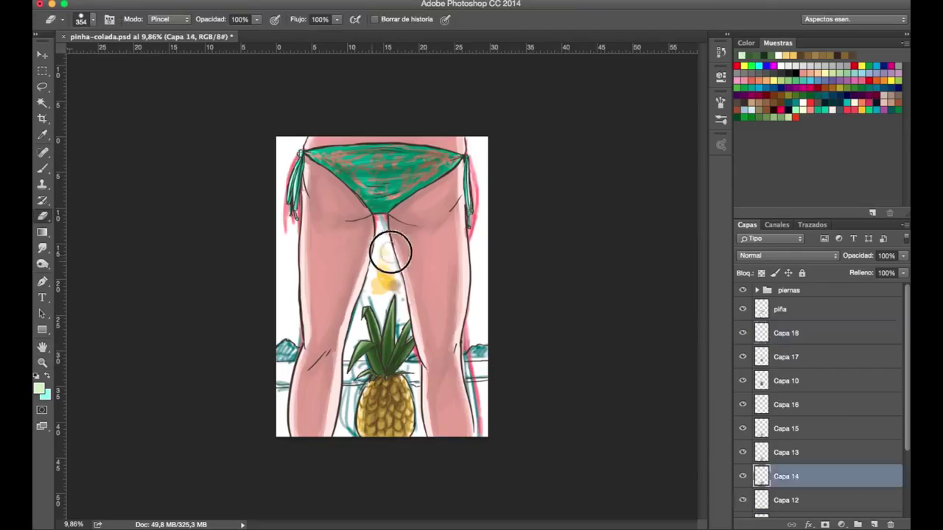
pyautogui.click(784, 304)
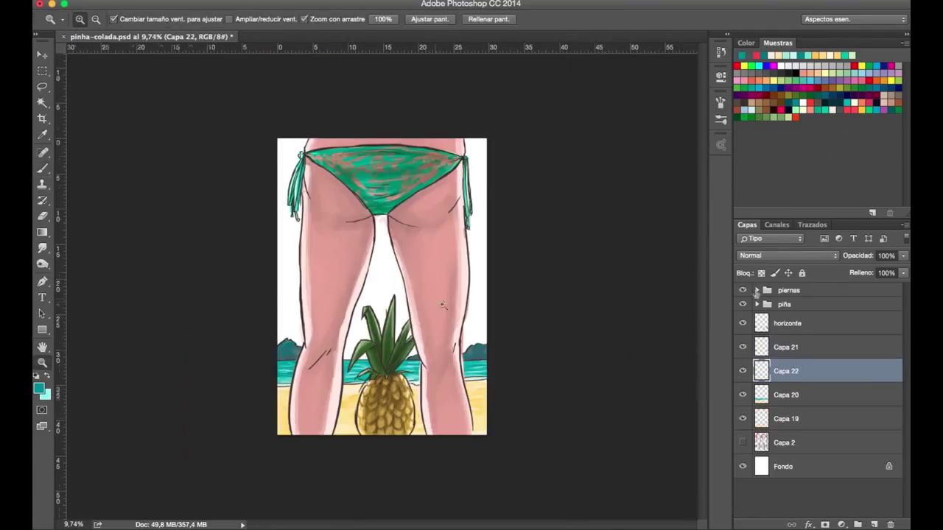
pyautogui.click(757, 290)
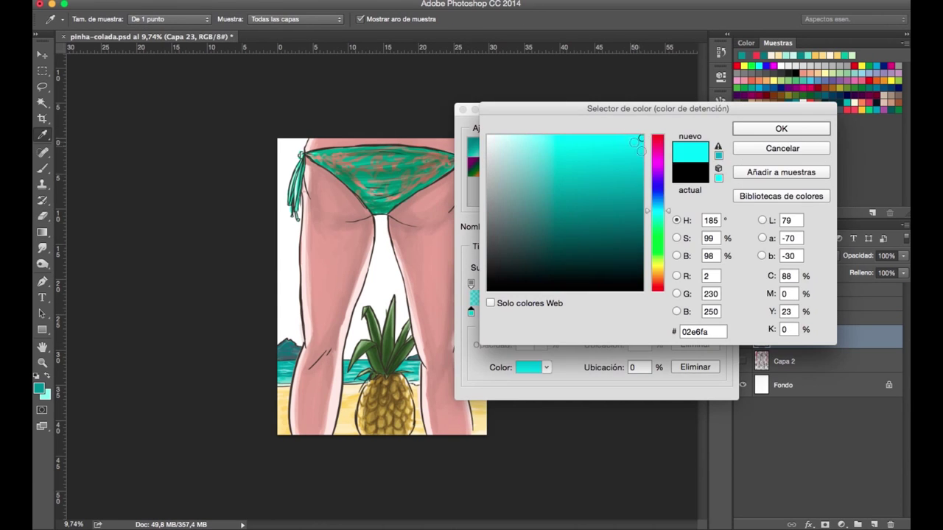
# Set the gradient colour stop to turquoise #02e6fa on new layer Capa 23
pyautogui.click(781, 128)
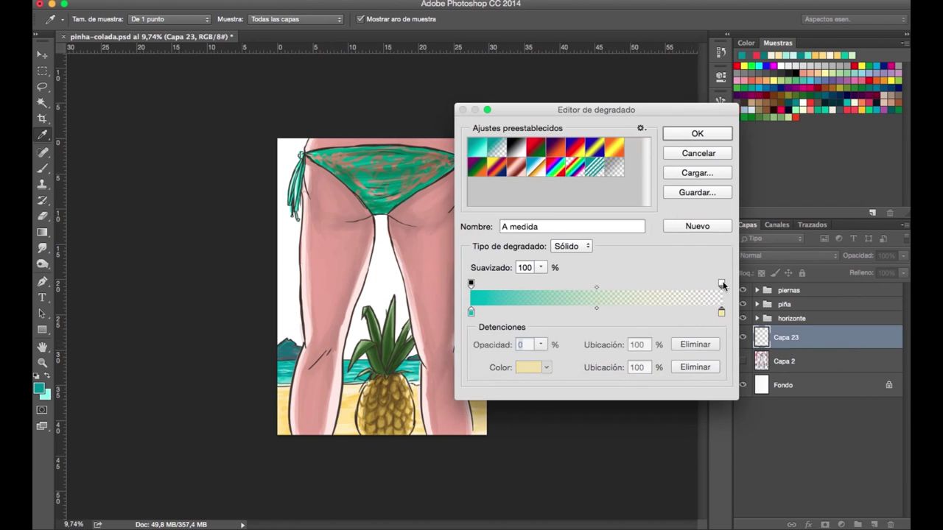